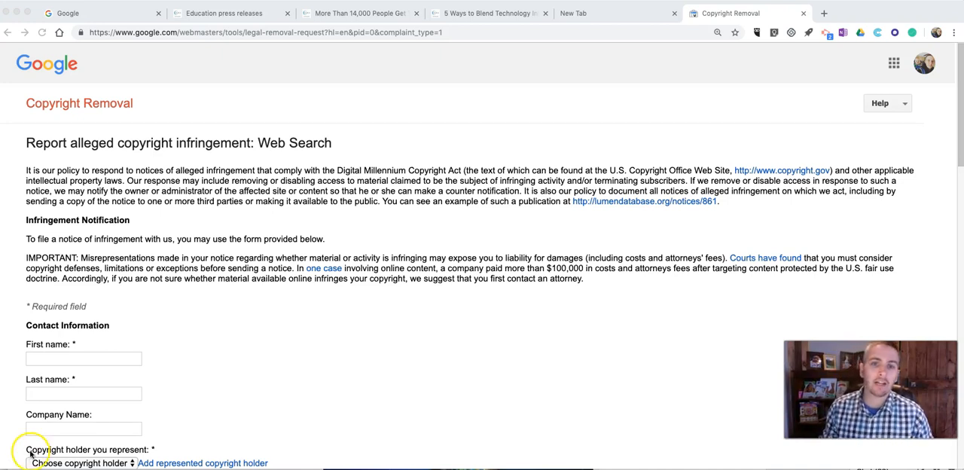
pyautogui.moveTo(232, 369)
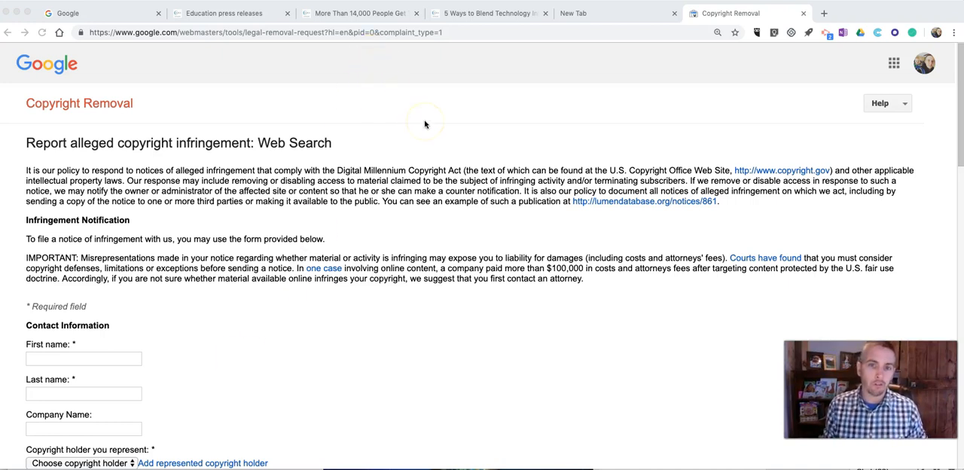
pyautogui.moveTo(474, 20)
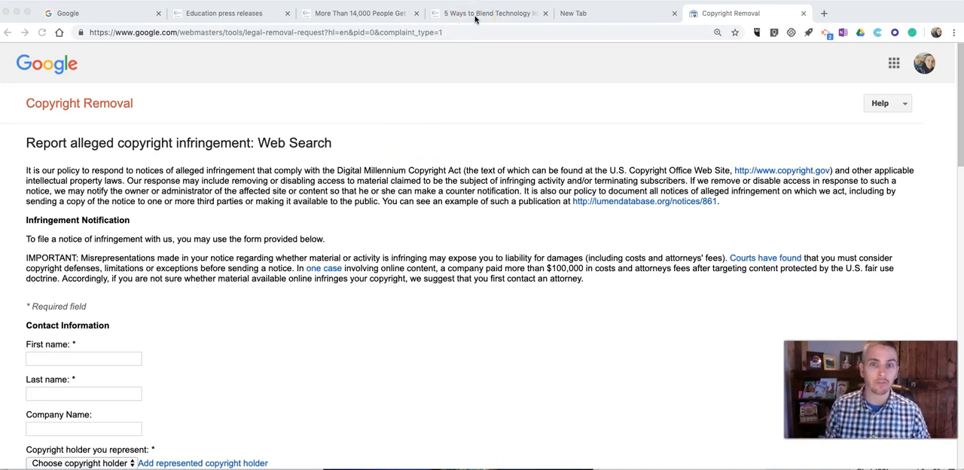
# Step: Select the Cultus outdoor-lessons article's URL in the address bar for copying
pyautogui.click(489, 12)
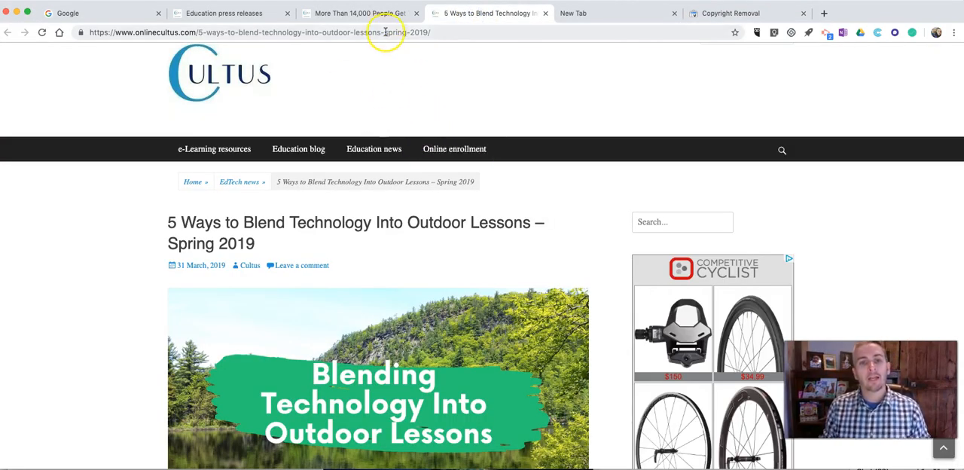
pyautogui.click(407, 32)
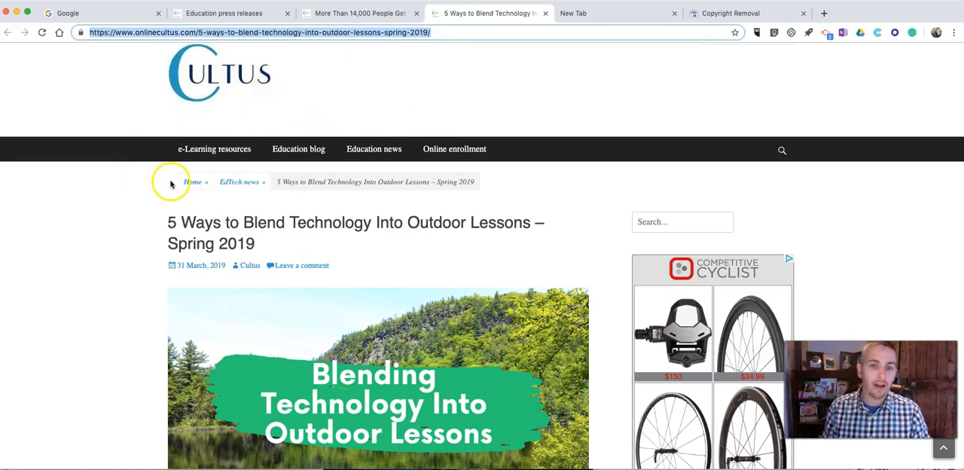
pyautogui.moveTo(143, 102)
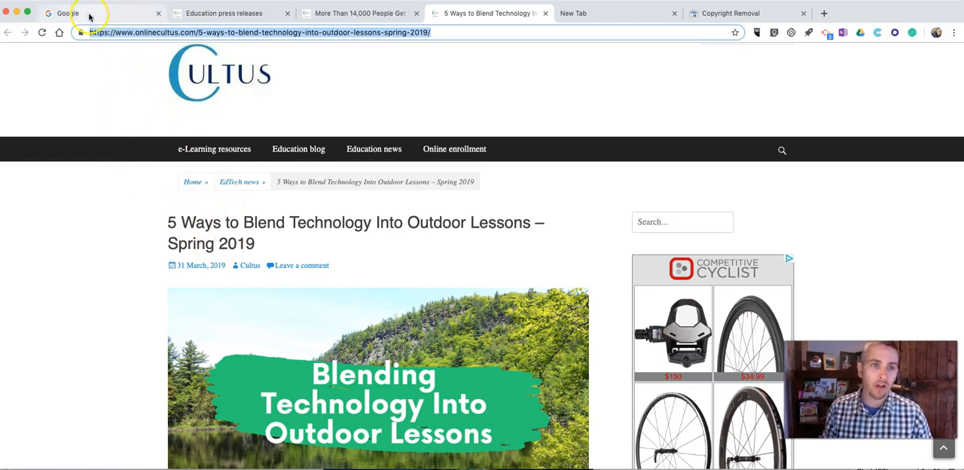
pyautogui.moveTo(89, 12)
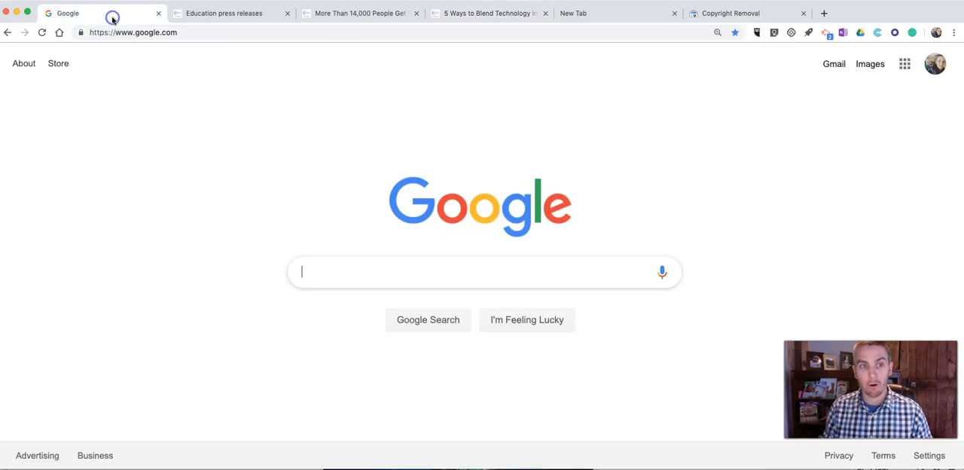
# Step: Load freetech4teachers.com, reach the original outdoor-lessons post in the archive, then return to the removal form
pyautogui.write('freetech4teachers.com')
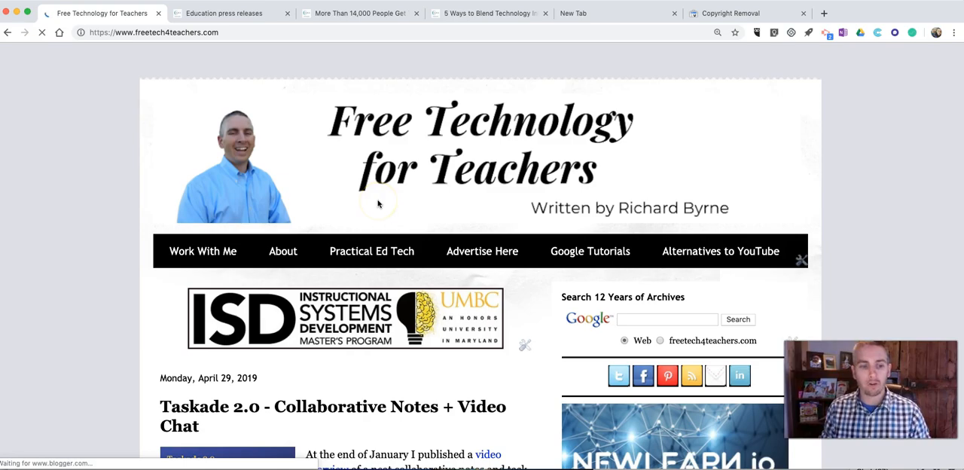
pyautogui.scroll(-3)
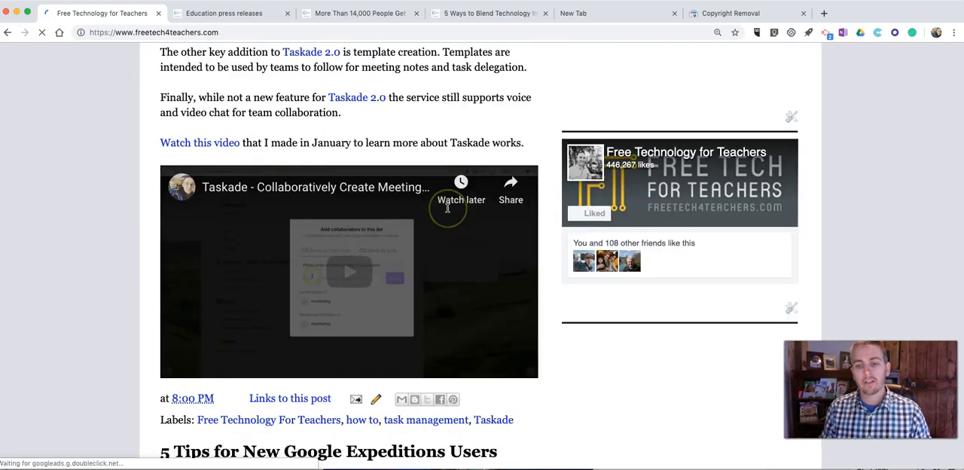
pyautogui.scroll(-3)
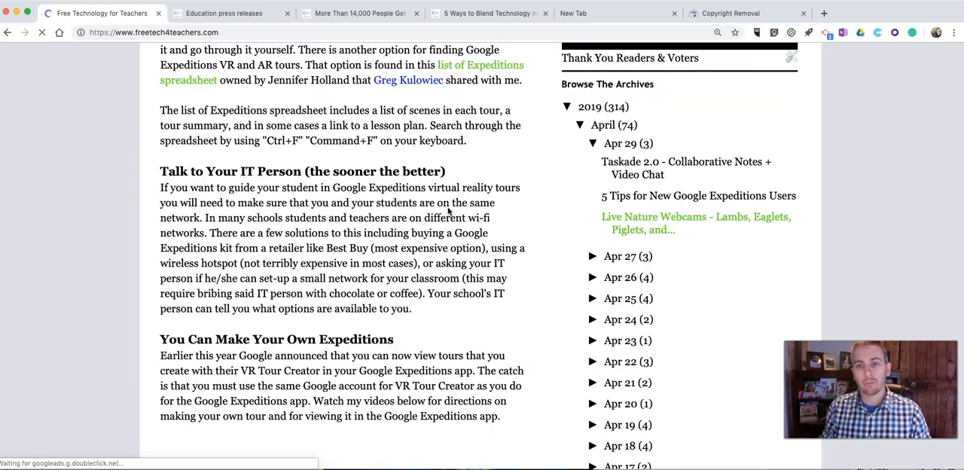
pyautogui.click(582, 94)
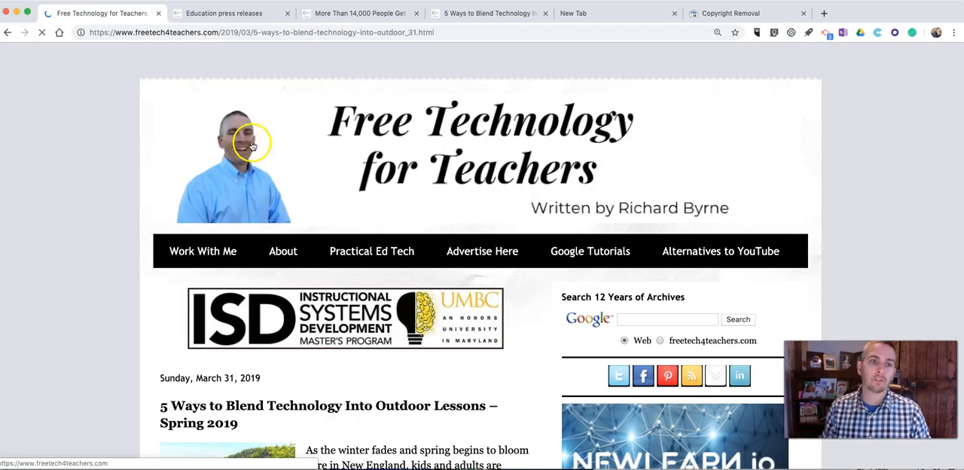
pyautogui.click(731, 13)
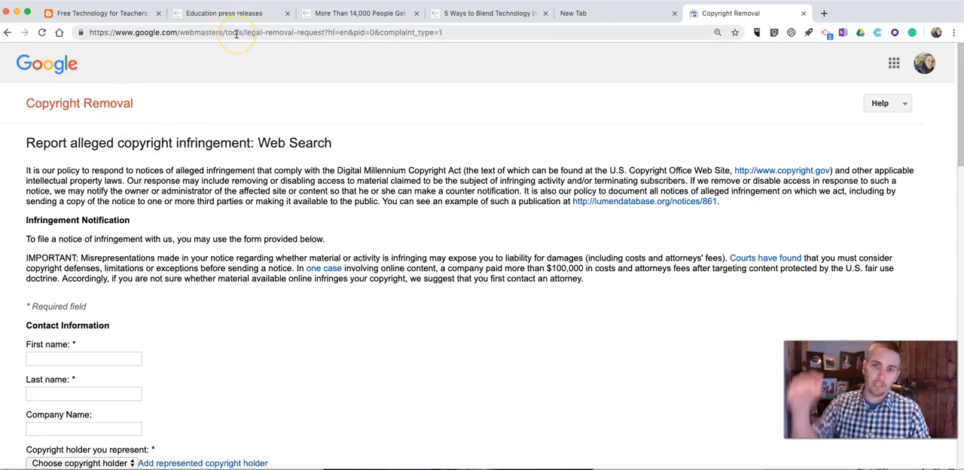
pyautogui.moveTo(250, 57)
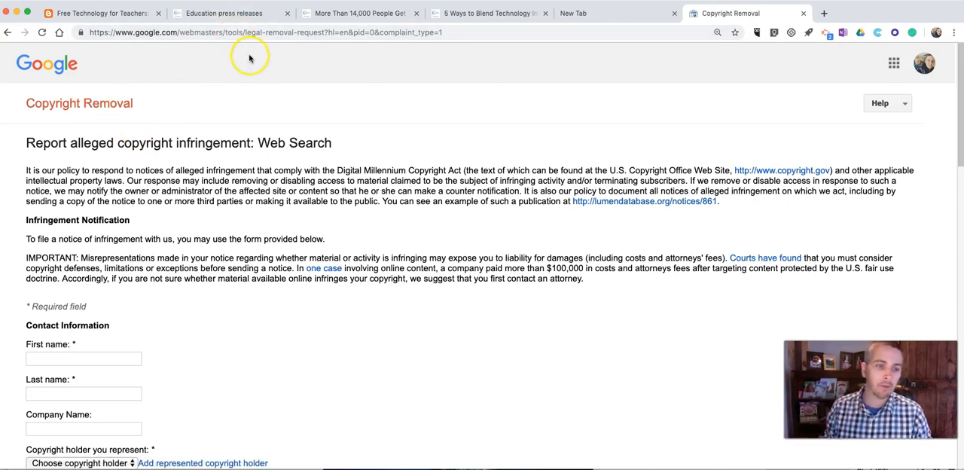
# Step: Enter first name Richard, last name Byrne and the Instructional M... company name as contact details
pyautogui.scroll(-3)
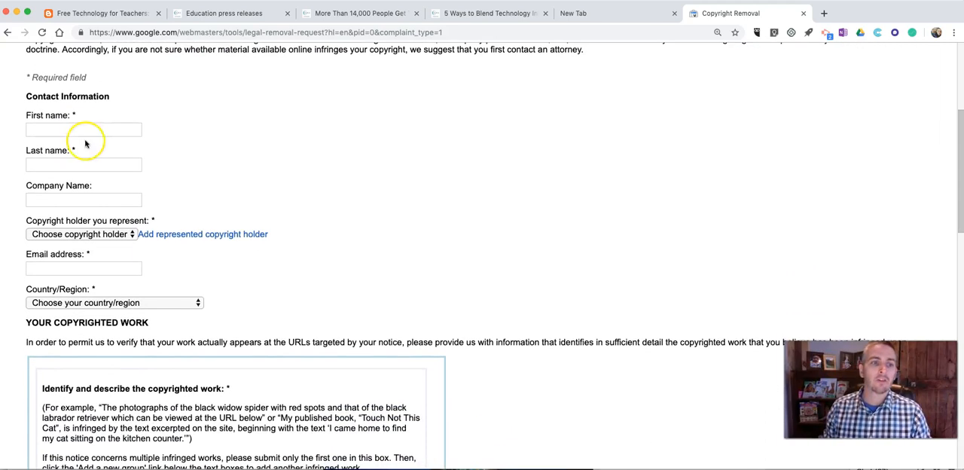
pyautogui.write('Ricyar')
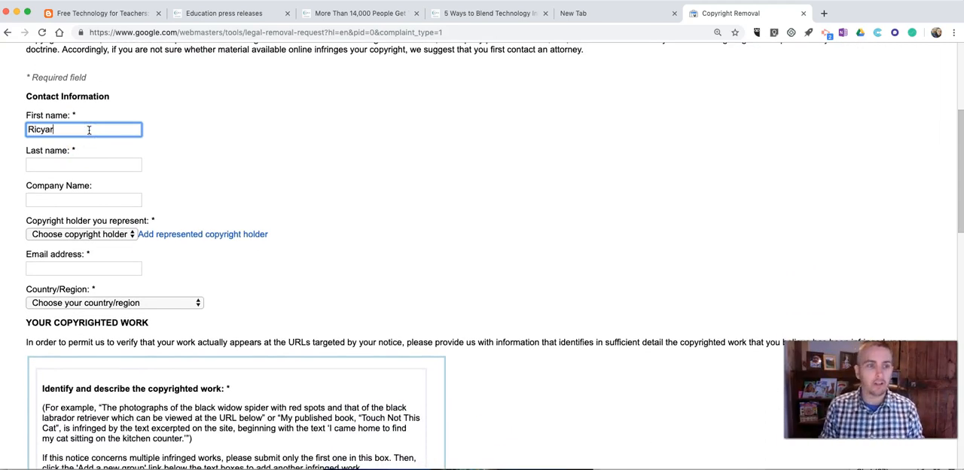
pyautogui.write('Richard')
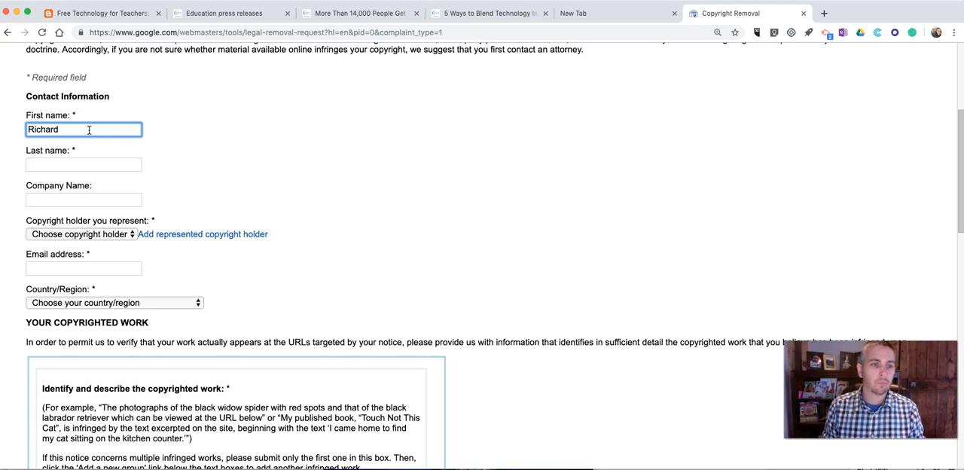
pyautogui.write('B')
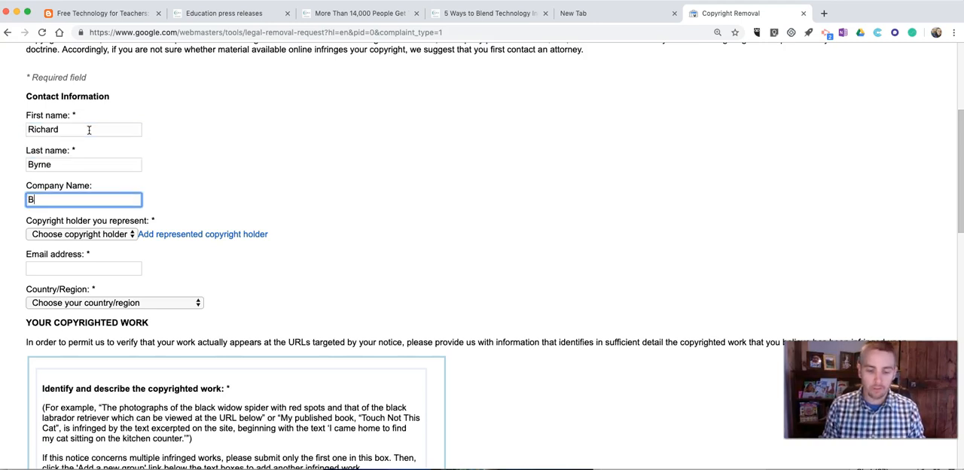
pyautogui.write('yrne Ins')
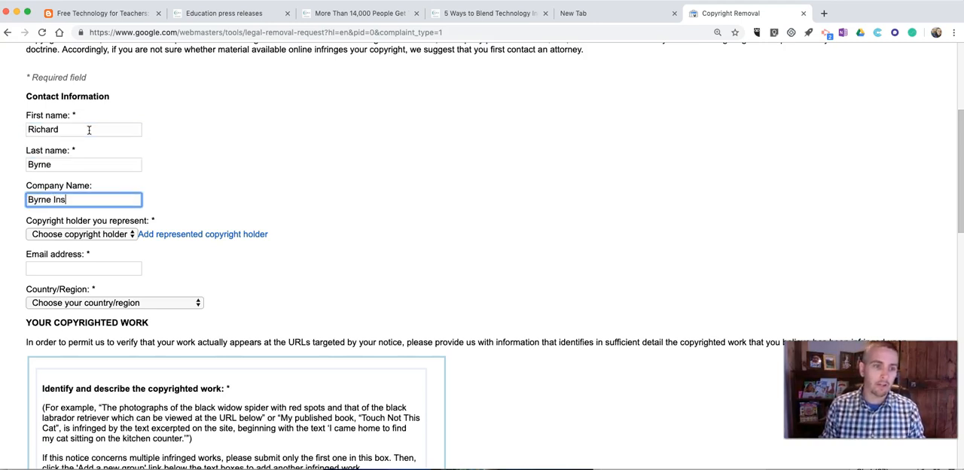
pyautogui.write('truct')
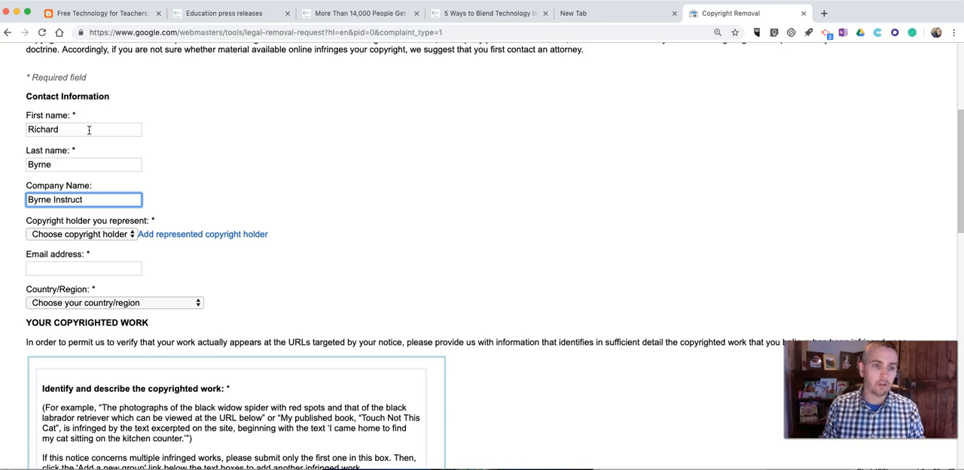
pyautogui.write('ional Media, LL')
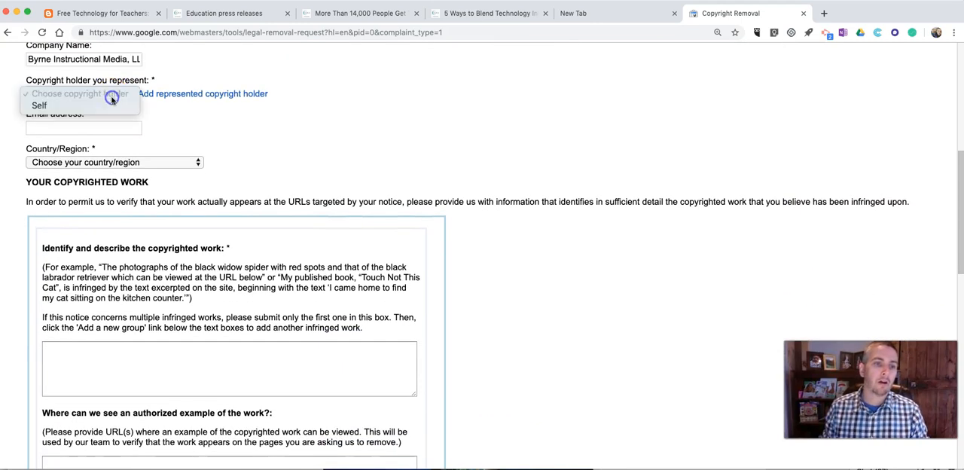
# Step: Set the represented copyright holder to Self and tick the confirmation that you hold the copyright
pyautogui.click(39, 106)
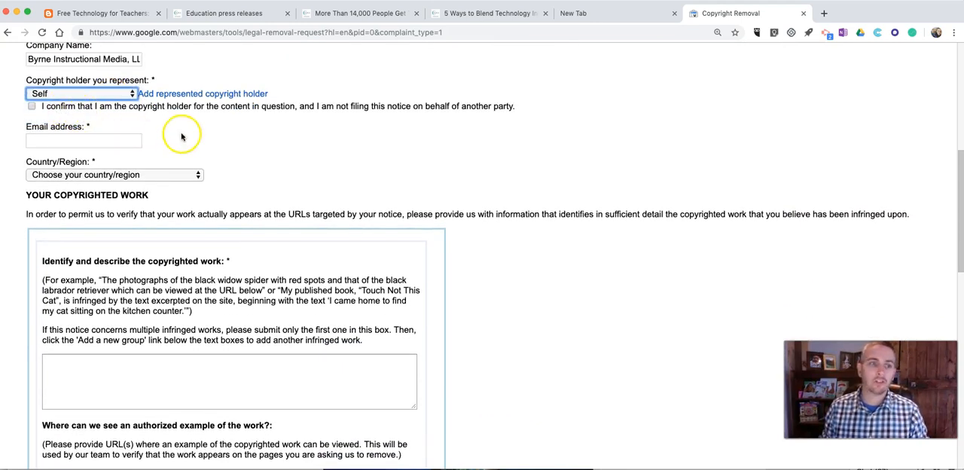
pyautogui.click(32, 107)
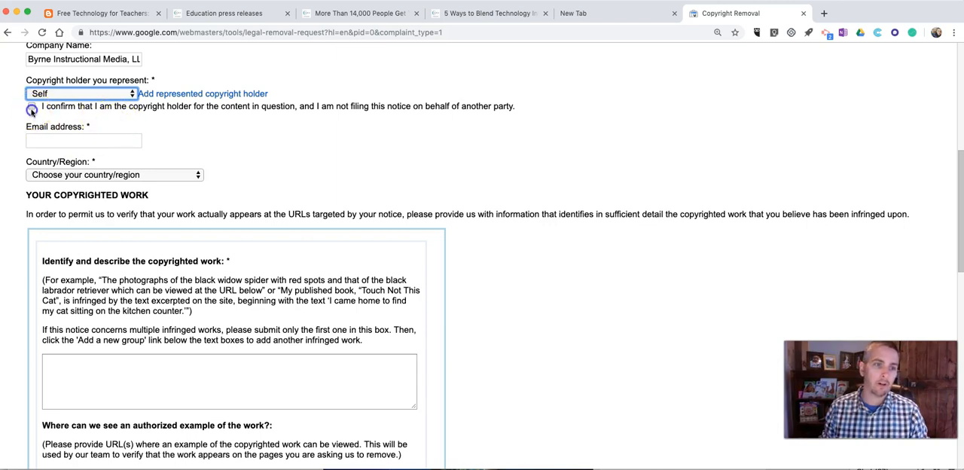
pyautogui.click(32, 105)
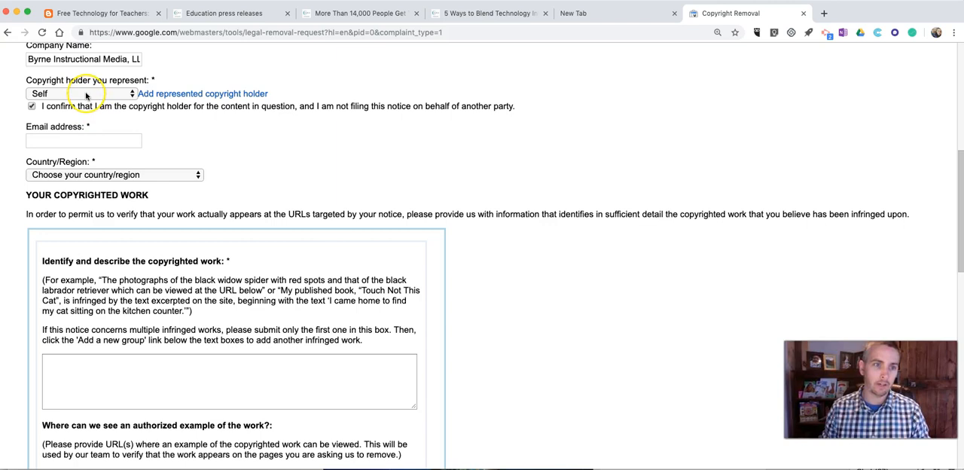
pyautogui.click(78, 93)
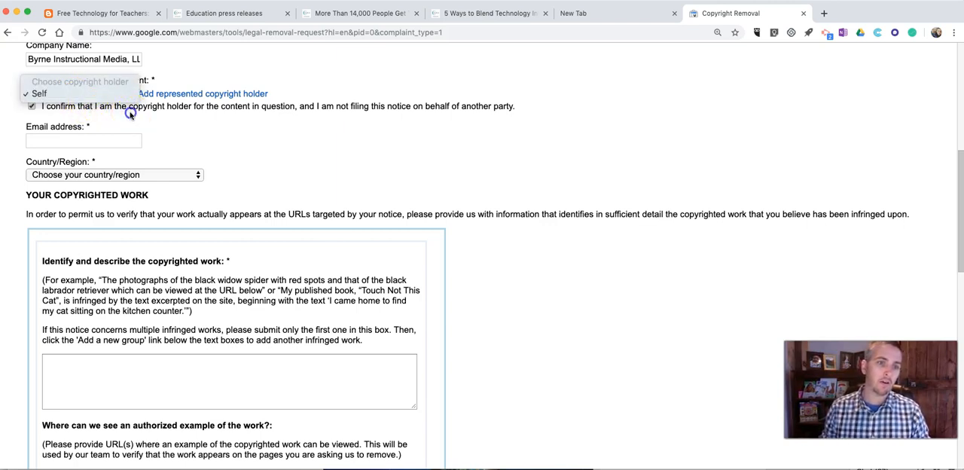
pyautogui.click(81, 94)
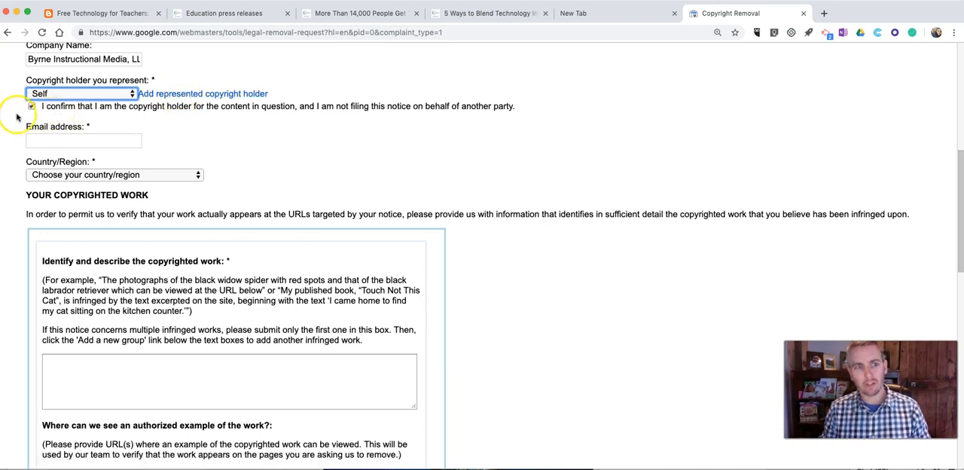
pyautogui.click(31, 105)
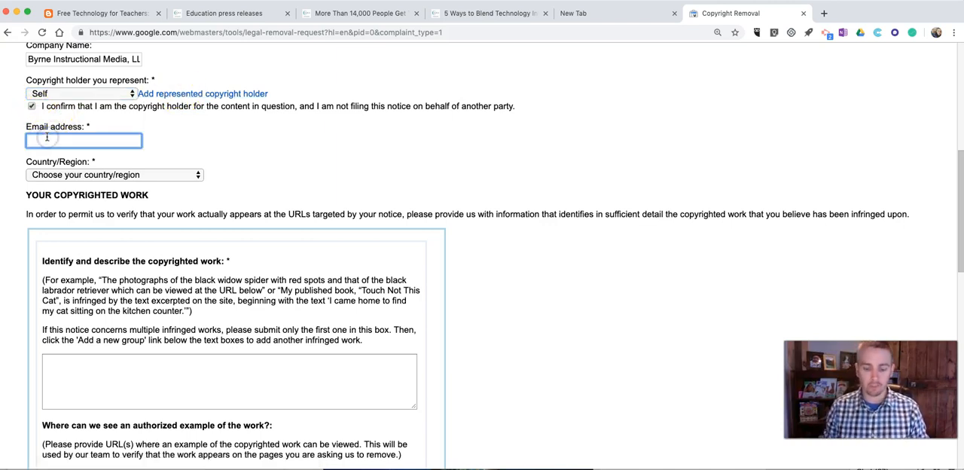
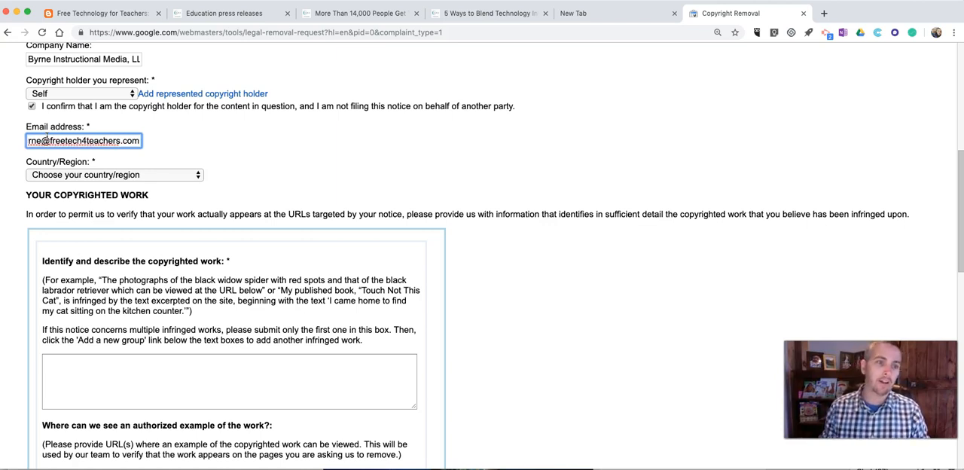
pyautogui.scroll(-3)
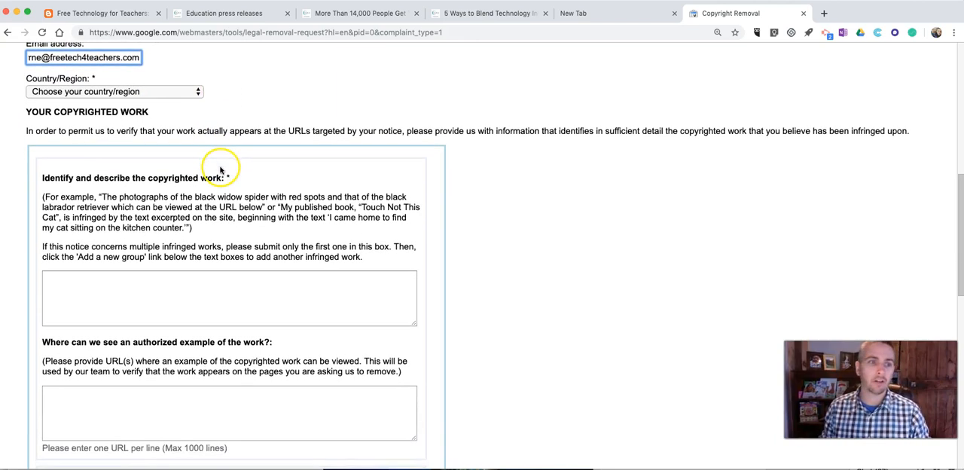
# Step: Browse the Country/Region list for the contact location
pyautogui.click(115, 91)
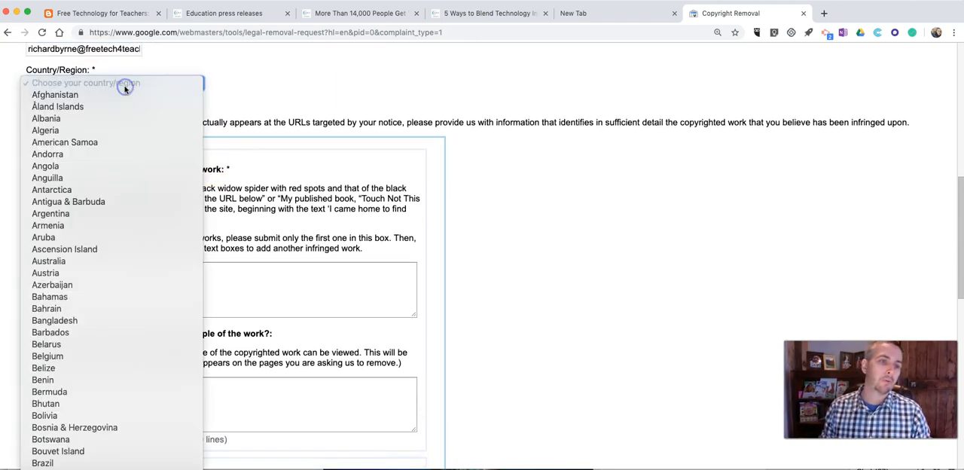
pyautogui.scroll(-3)
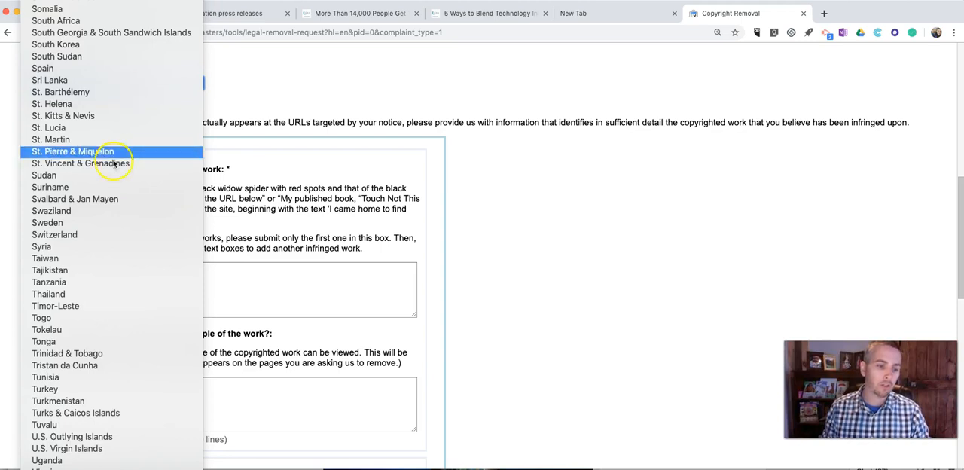
pyautogui.scroll(-3)
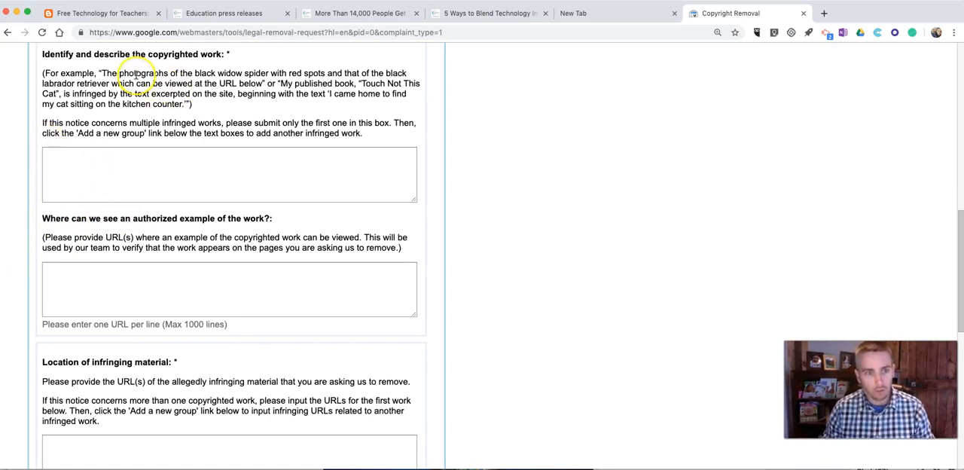
pyautogui.moveTo(118, 262)
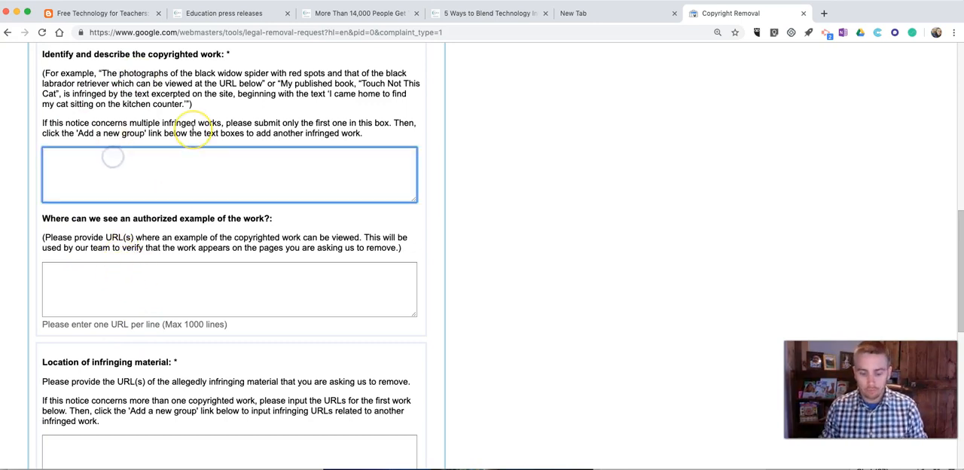
# Step: Describe the work: 'This is my original article and image about 5 Ways to Blend Technology Into Outdoor Learning.'
pyautogui.write('T')
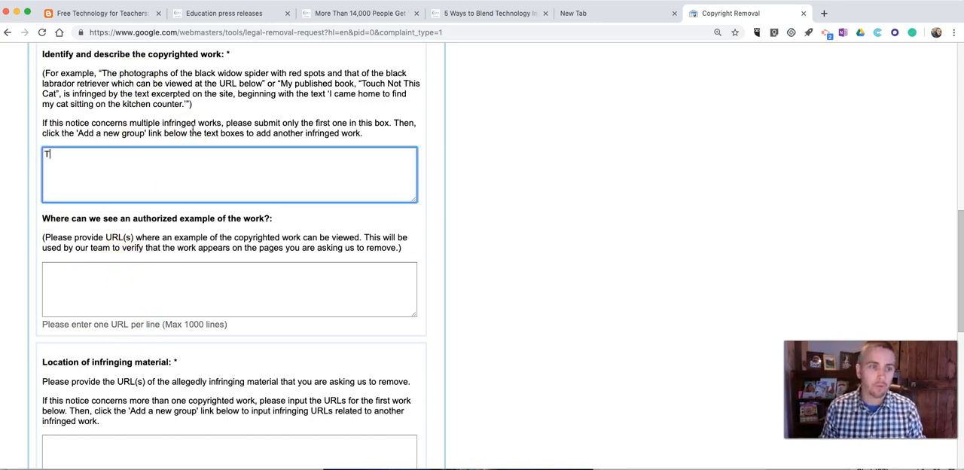
pyautogui.write('his is my or')
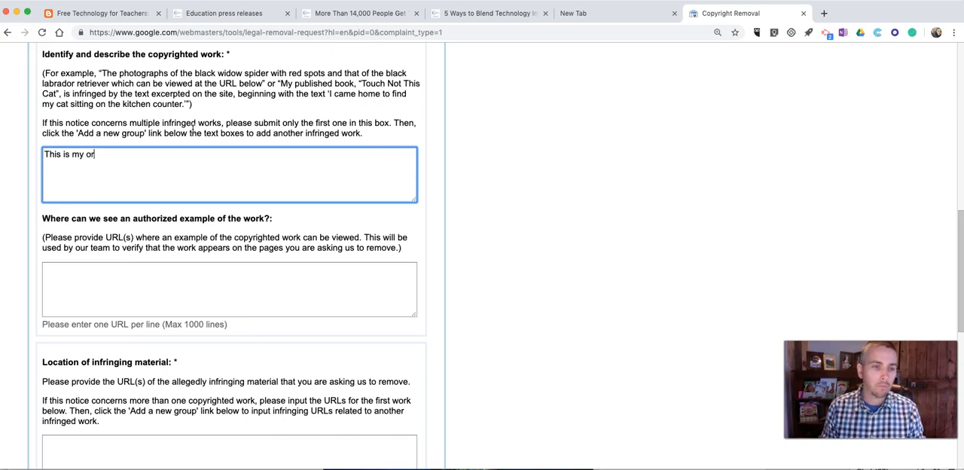
pyautogui.write('iginal')
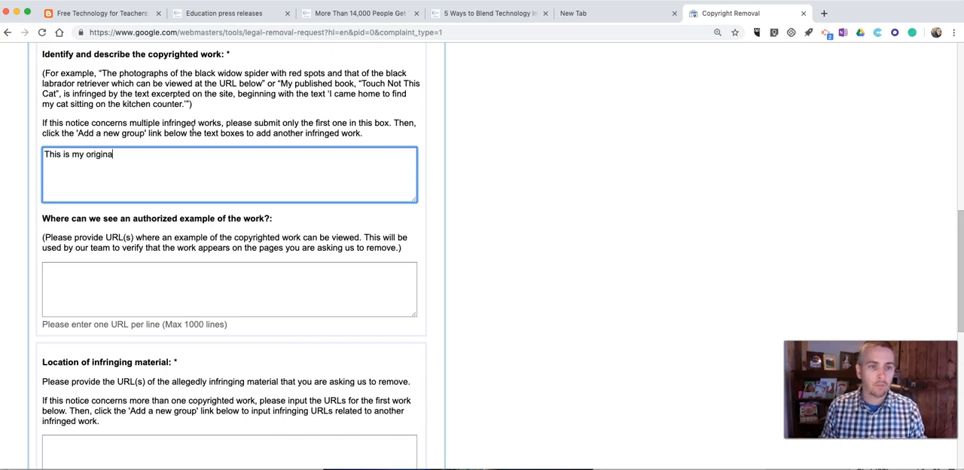
pyautogui.write('article and')
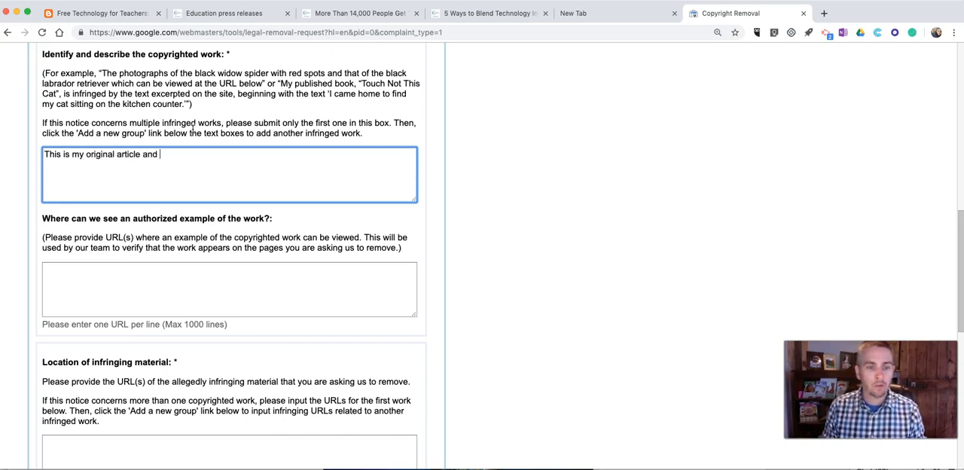
pyautogui.write('image about a se')
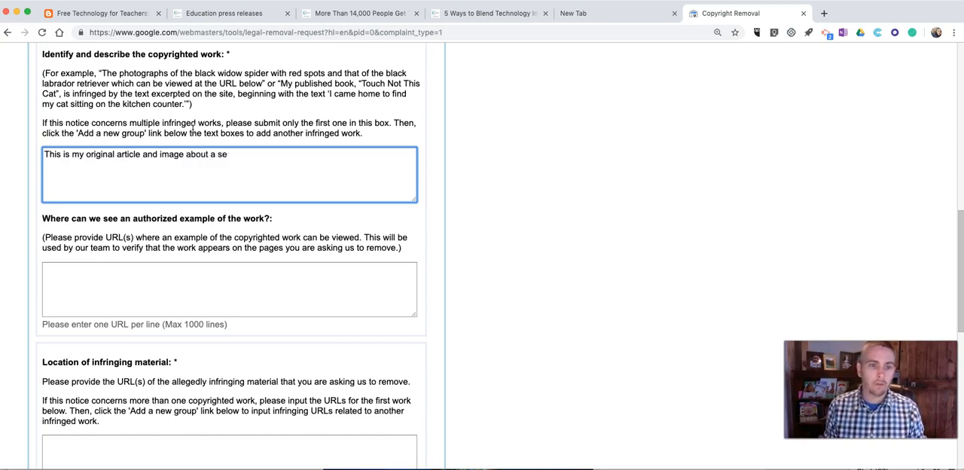
pyautogui.write('webinar titled')
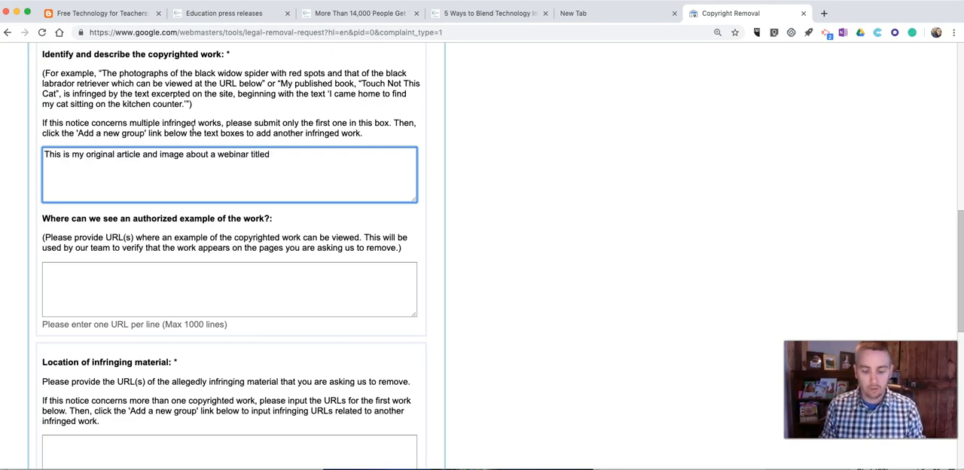
pyautogui.write('5 Ways to')
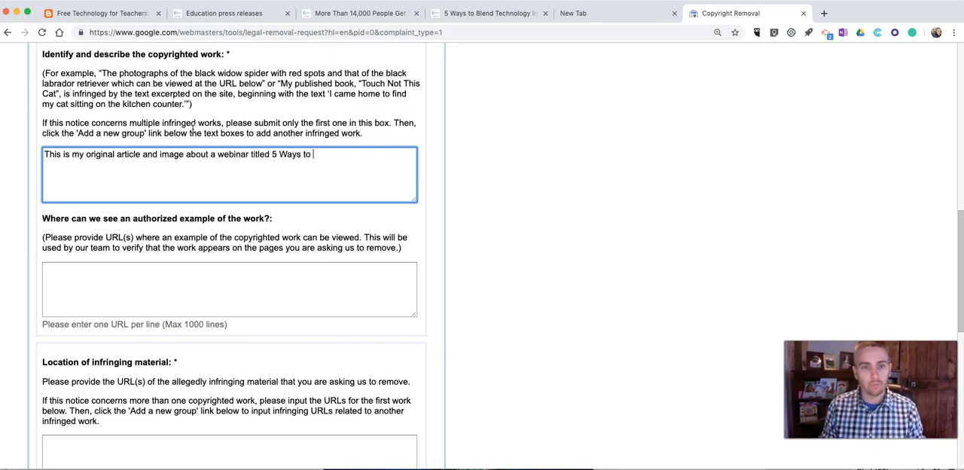
pyautogui.write('Blend Technology Into Out')
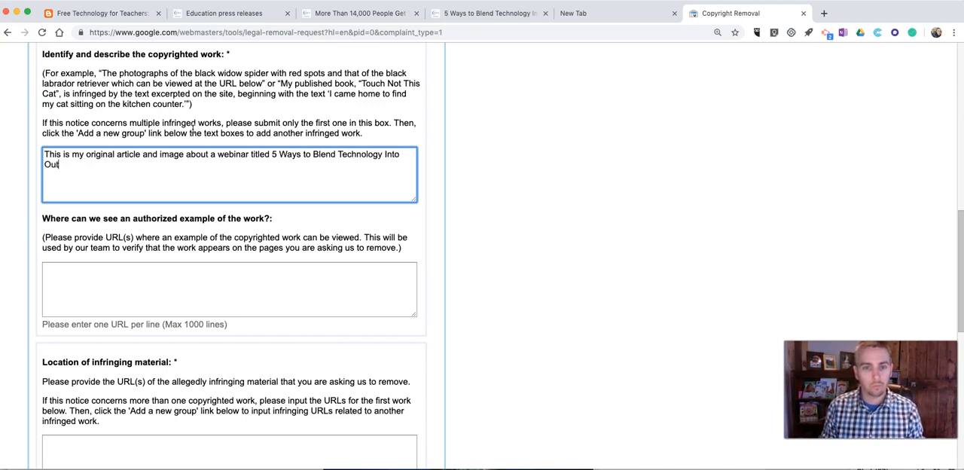
pyautogui.write('door Lear')
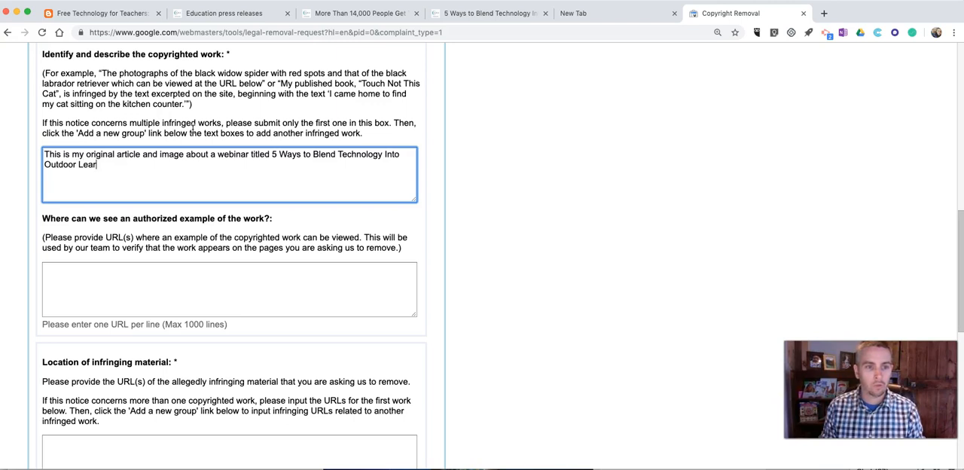
pyautogui.write('ning.')
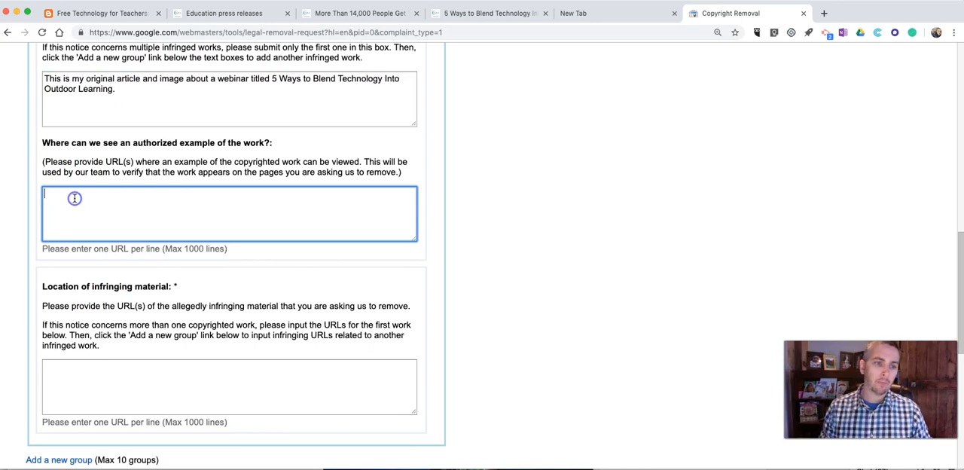
# Step: Copy the original Free Technology for Teachers post URL into the authorized example box
pyautogui.click(103, 12)
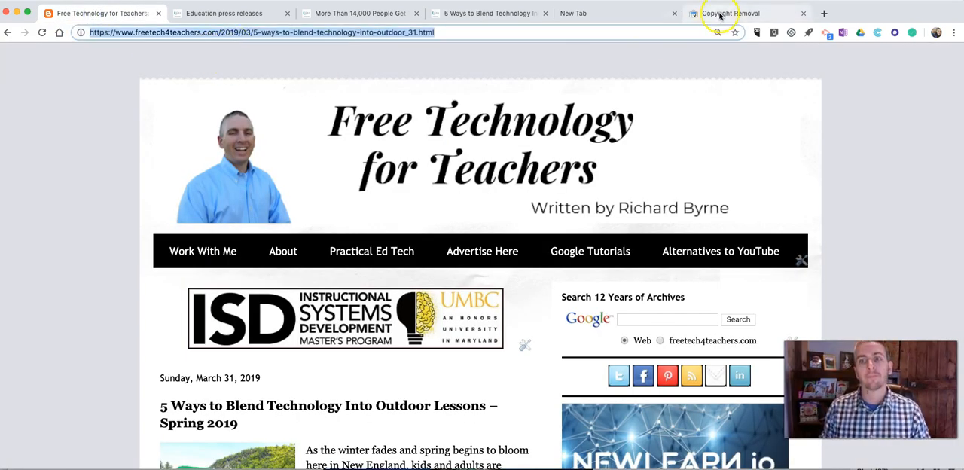
pyautogui.click(730, 12)
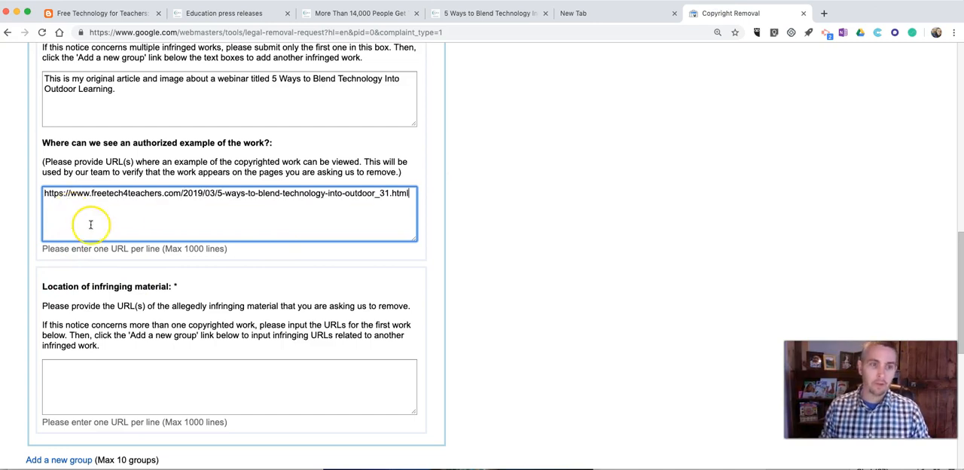
pyautogui.scroll(-3)
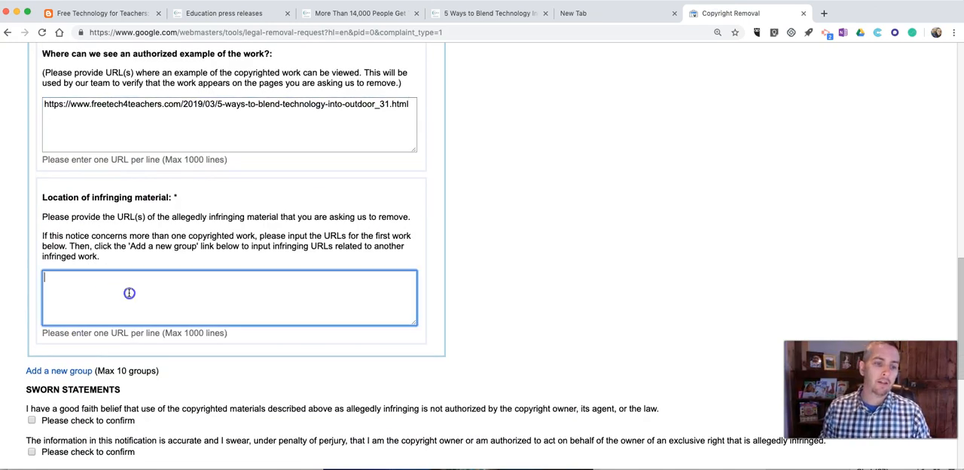
# Step: Copy the Cultus article URL into Location of infringing material
pyautogui.click(488, 12)
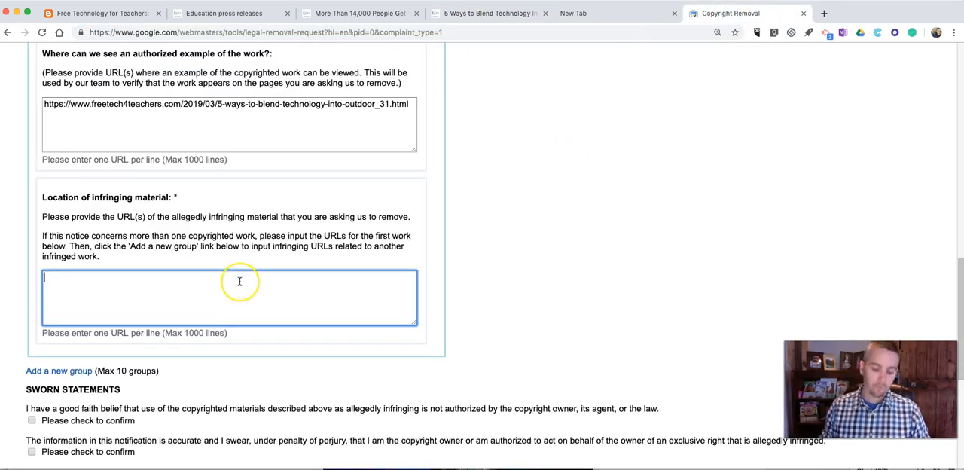
pyautogui.click(488, 12)
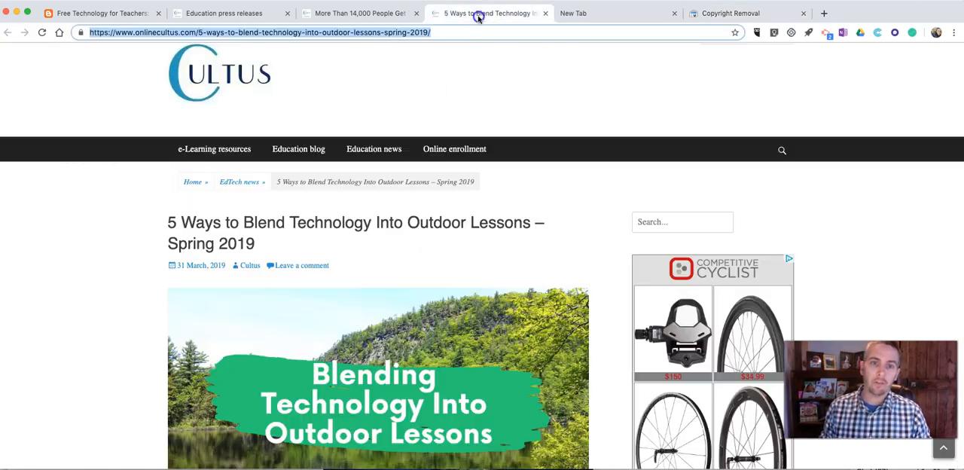
pyautogui.click(42, 31)
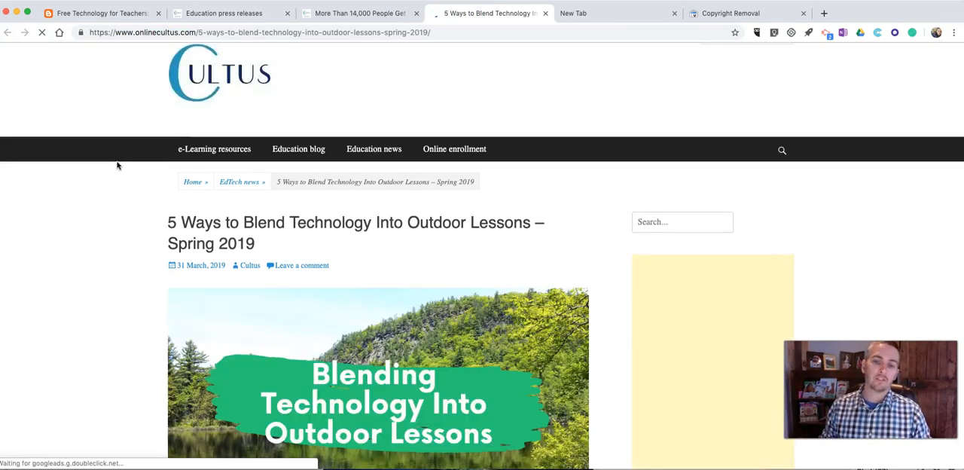
pyautogui.scroll(-3)
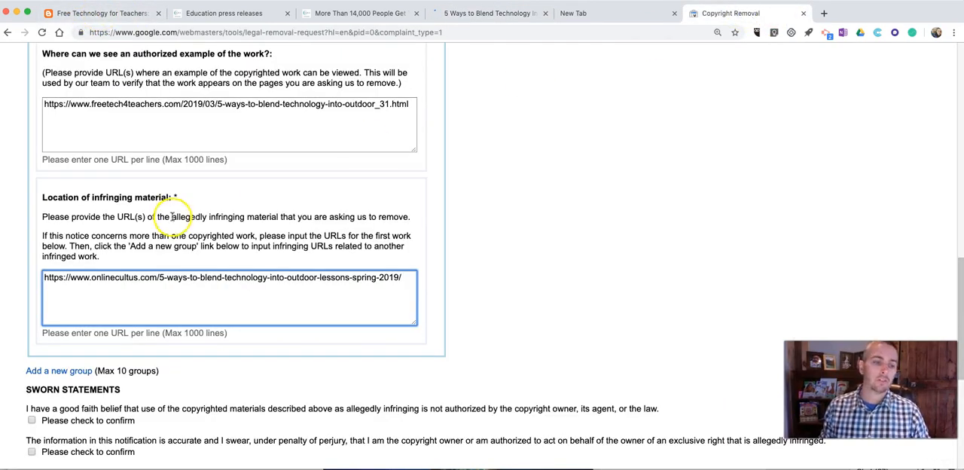
# Step: Affirm the good-faith, perjury and Lumen project sworn statements
pyautogui.scroll(-3)
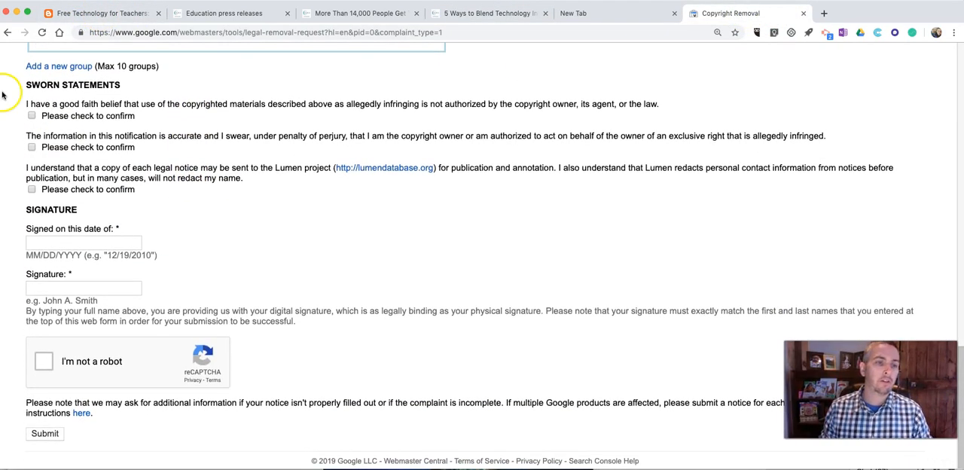
pyautogui.click(32, 114)
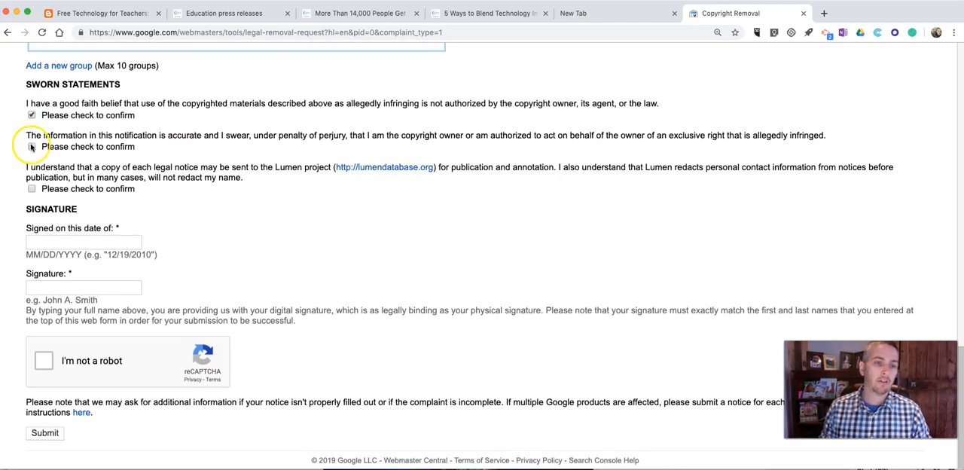
pyautogui.click(31, 148)
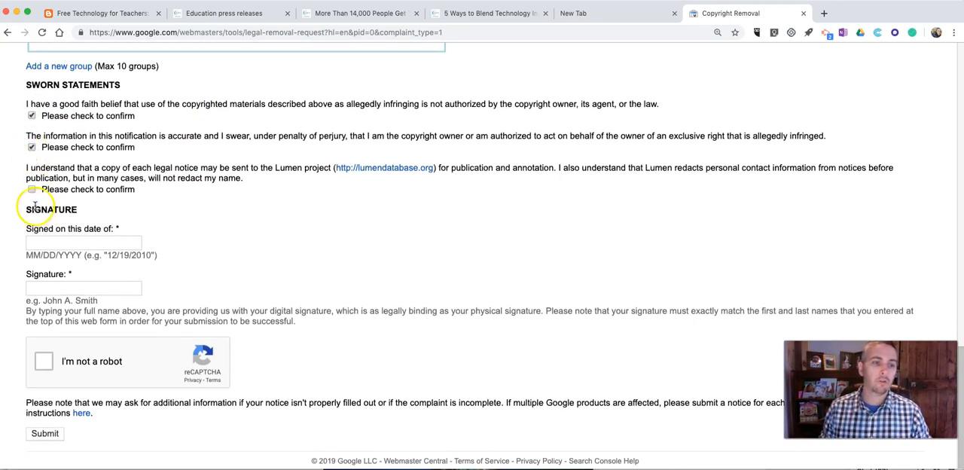
pyautogui.click(32, 190)
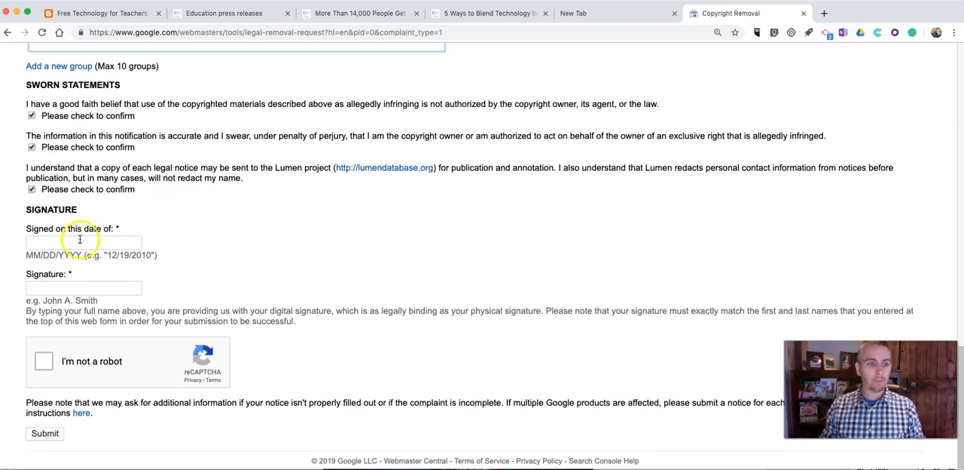
# Step: Date the notice 4/30/2019 and sign it Richard Byrne
pyautogui.write('4/')
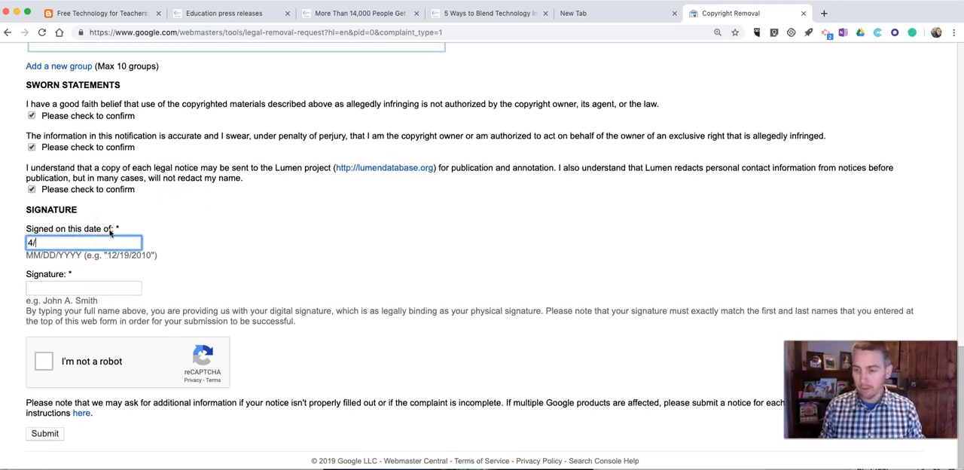
pyautogui.write('30')
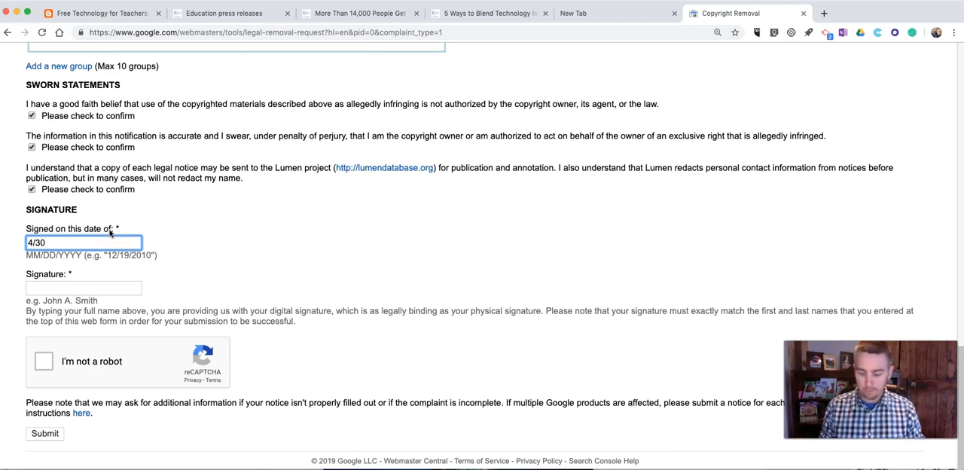
pyautogui.write('2019')
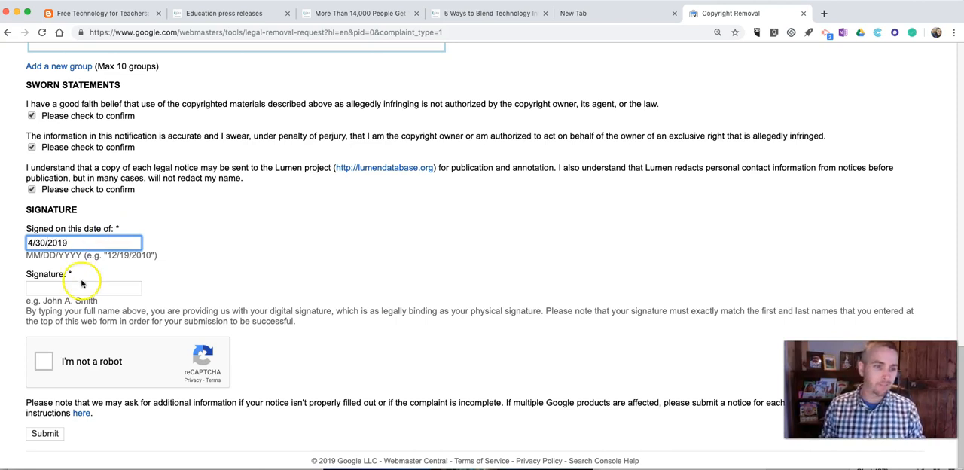
pyautogui.write('Richard')
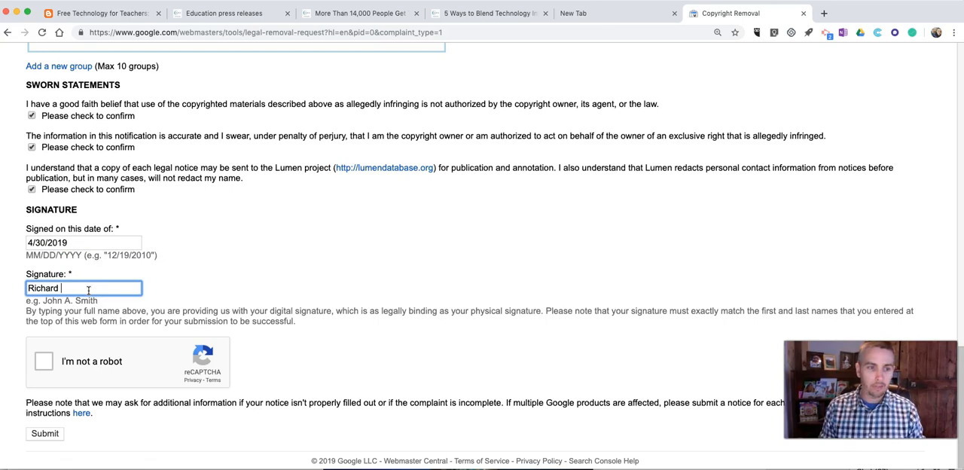
pyautogui.write('Byrne')
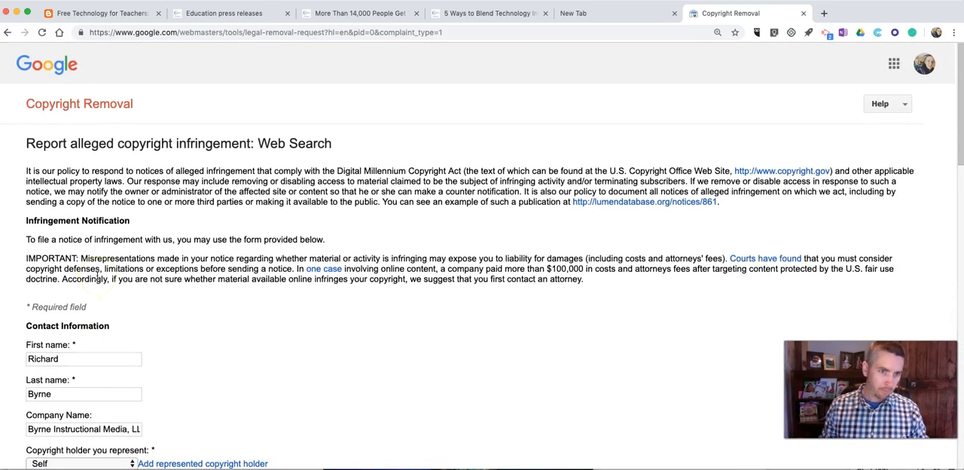
# Step: Pass the I'm not a robot check, submit the notice and go to the Removals Dashboard
pyautogui.scroll(-3)
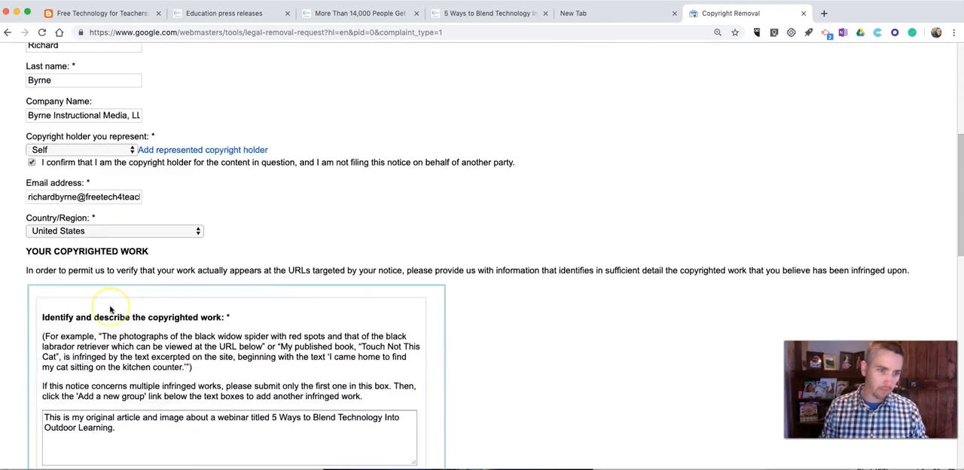
pyautogui.scroll(-3)
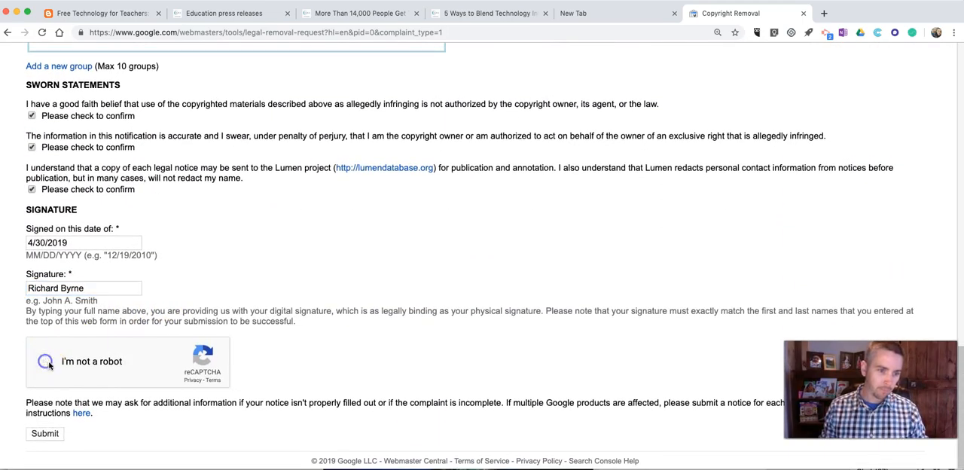
pyautogui.click(45, 361)
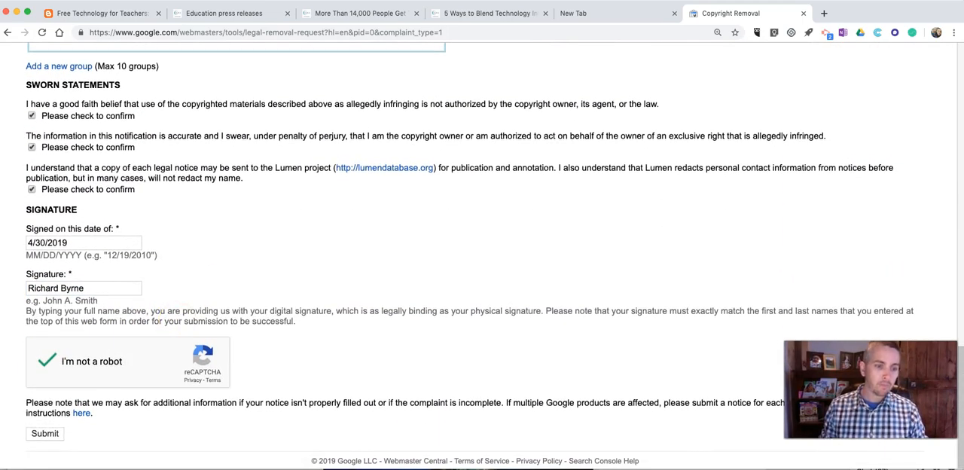
pyautogui.click(45, 434)
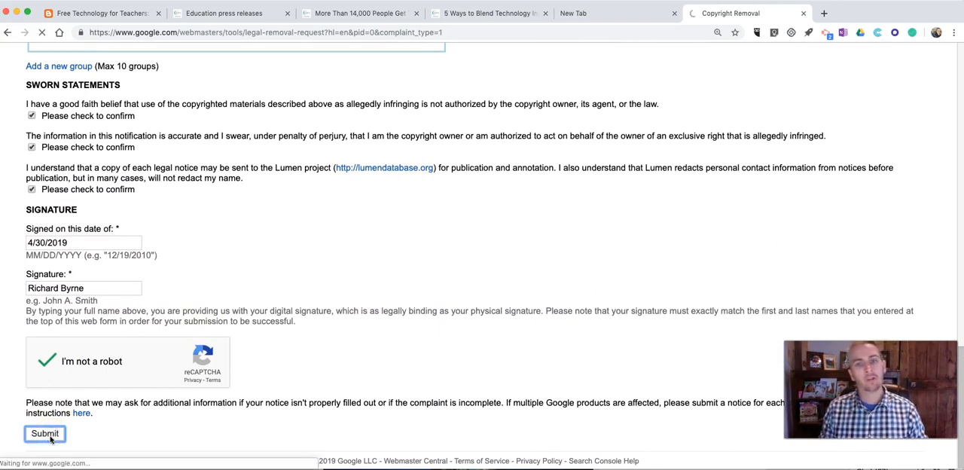
pyautogui.click(45, 434)
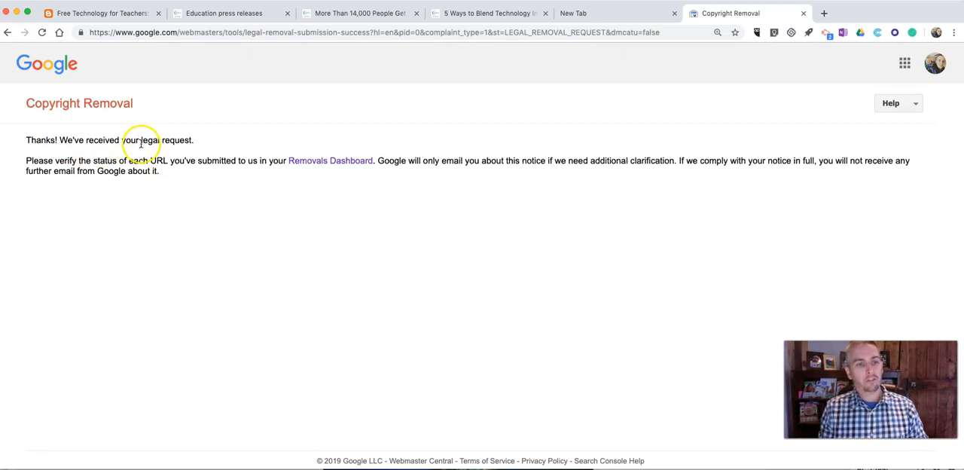
pyautogui.click(330, 160)
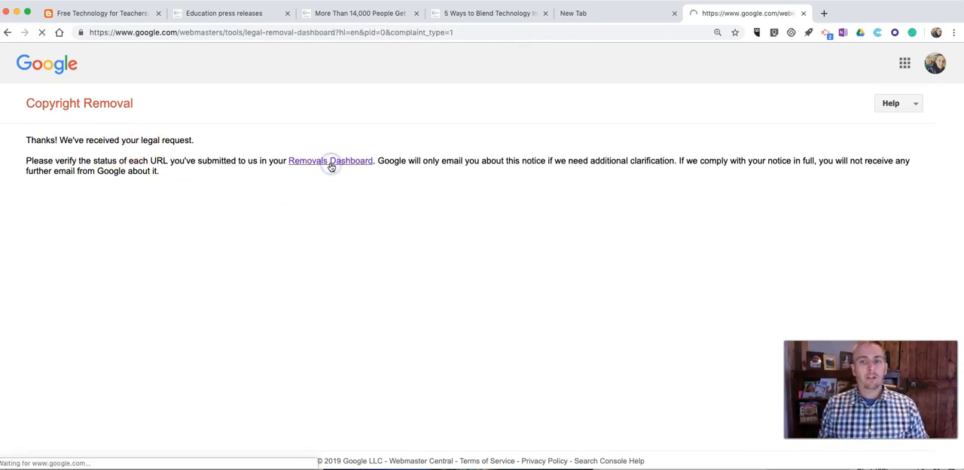
pyautogui.click(330, 159)
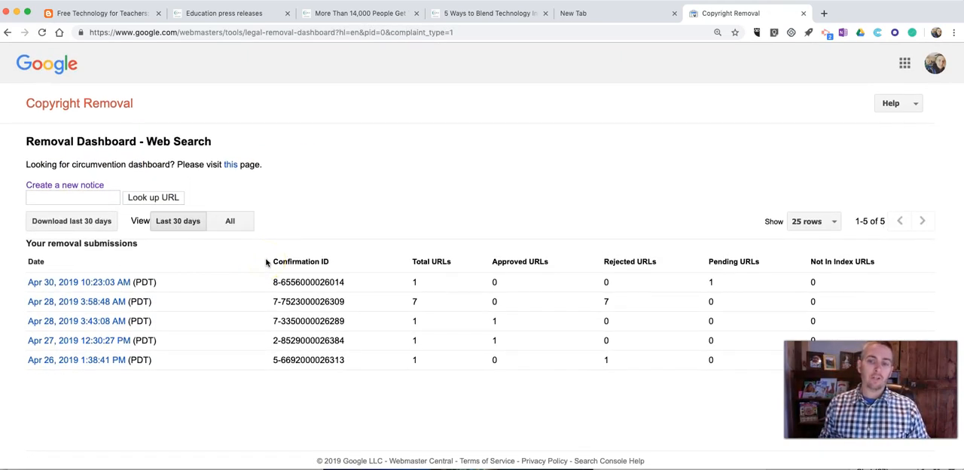
pyautogui.moveTo(109, 274)
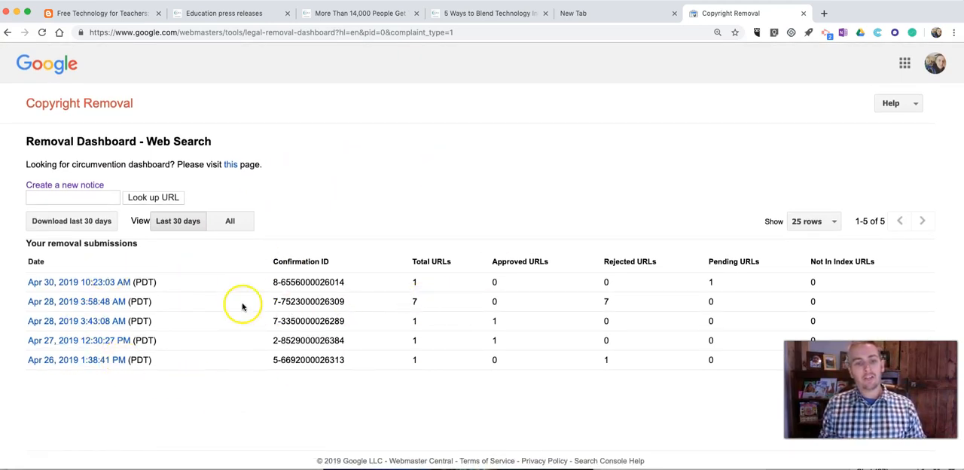
pyautogui.moveTo(76, 301)
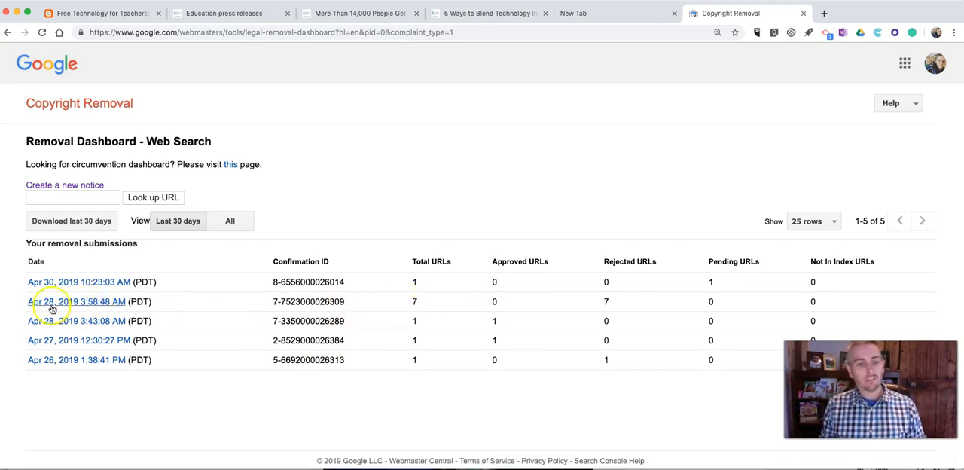
pyautogui.click(75, 302)
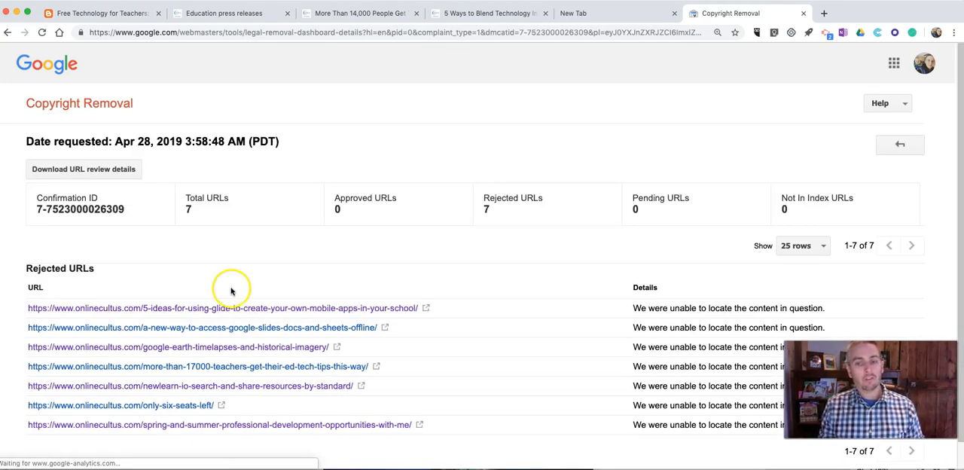
pyautogui.scroll(-3)
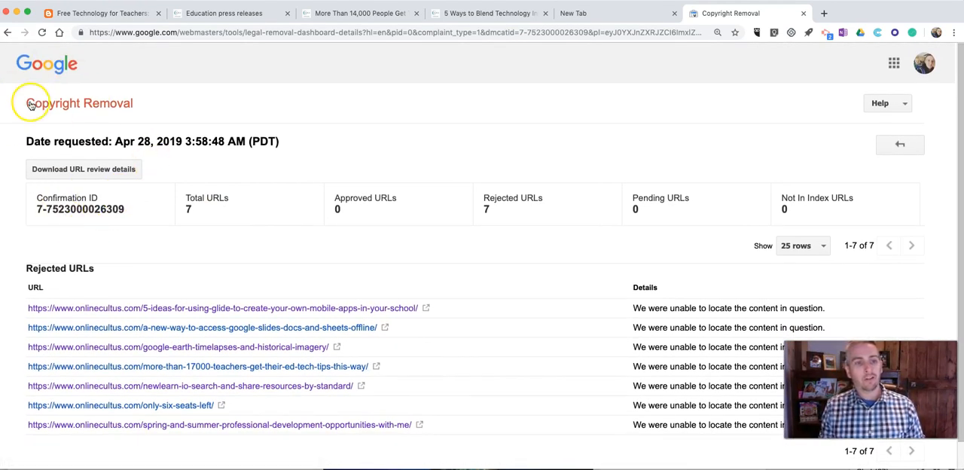
pyautogui.click(9, 32)
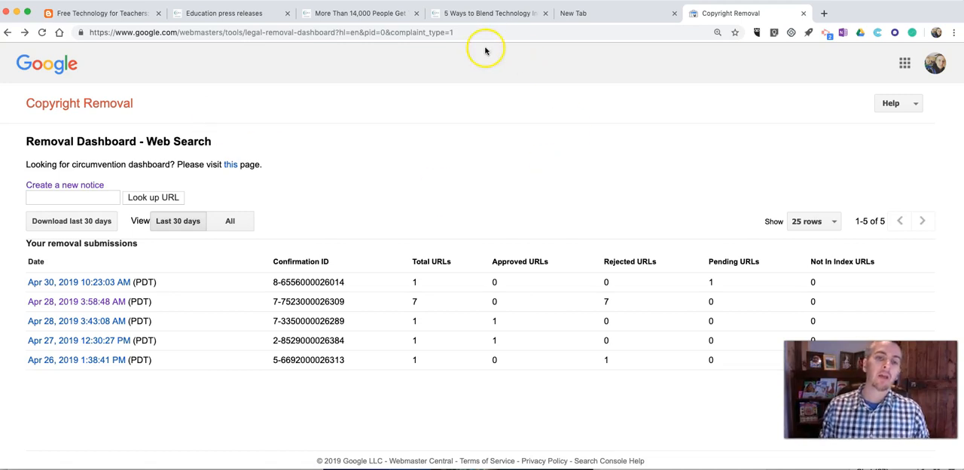
pyautogui.moveTo(529, 142)
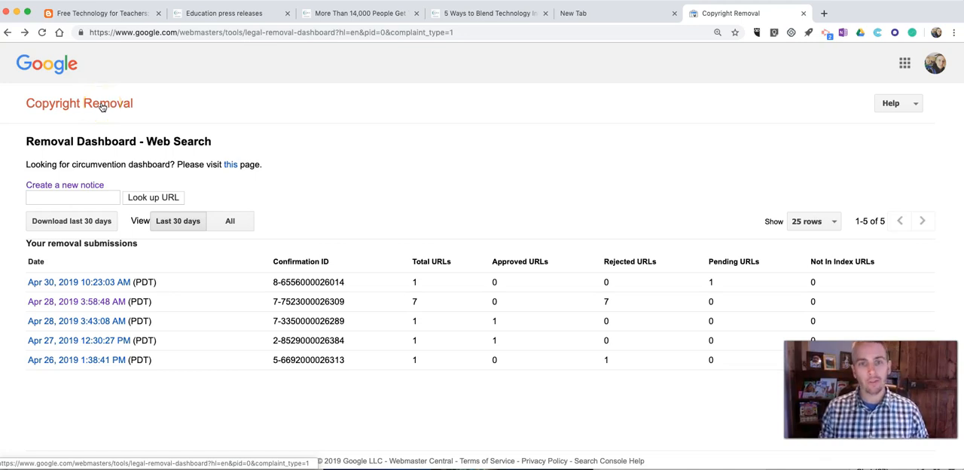
pyautogui.click(78, 103)
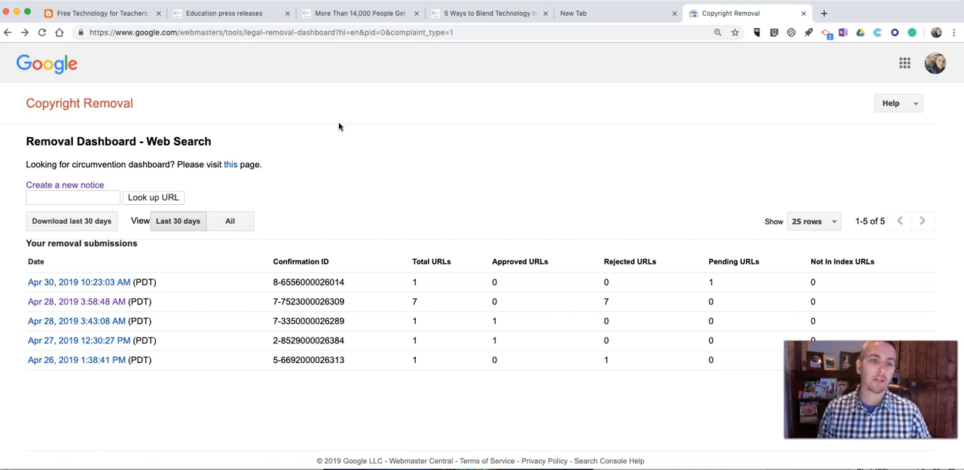
pyautogui.moveTo(283, 163)
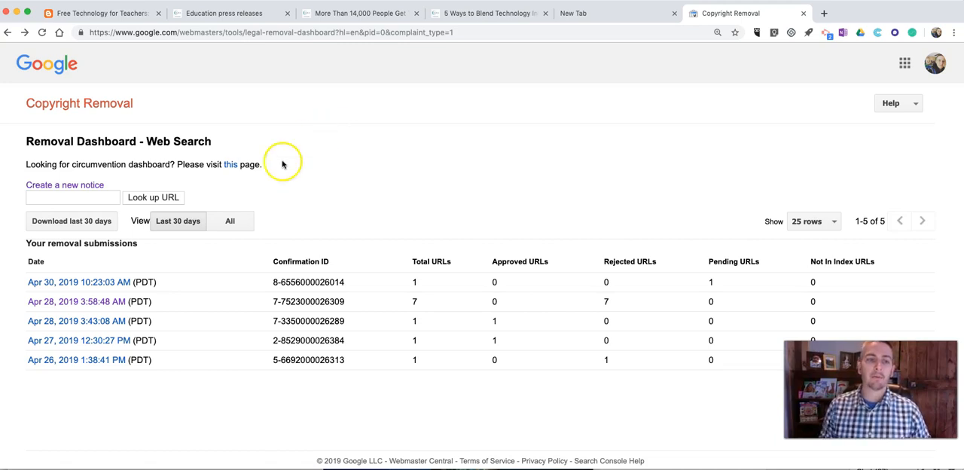